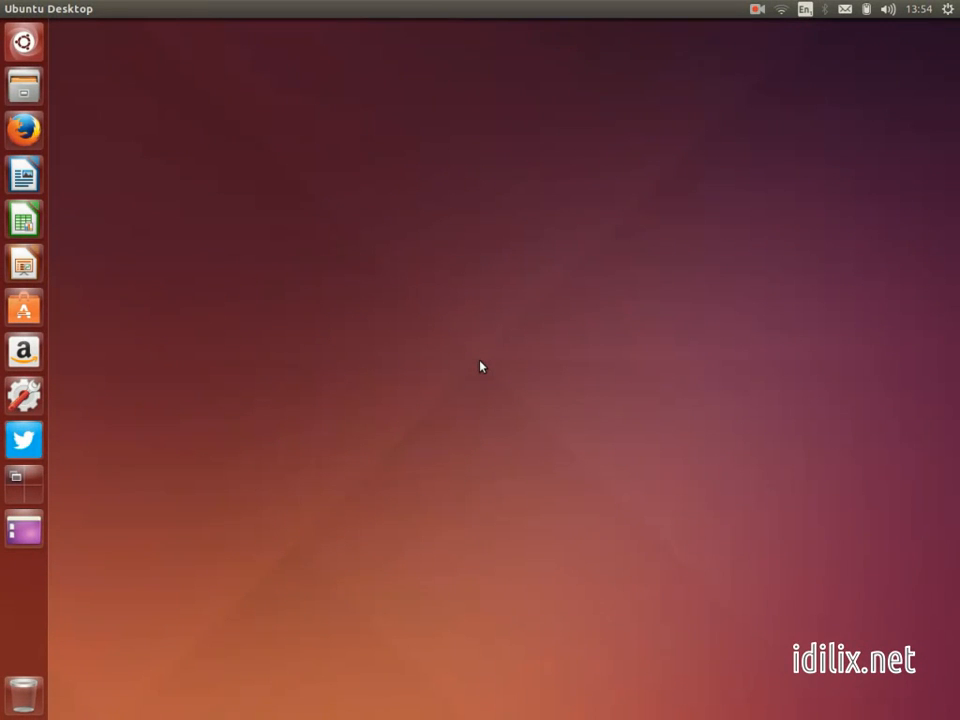
- Reach the System Settings overview via About This Computer from the system menu
text(software updater)
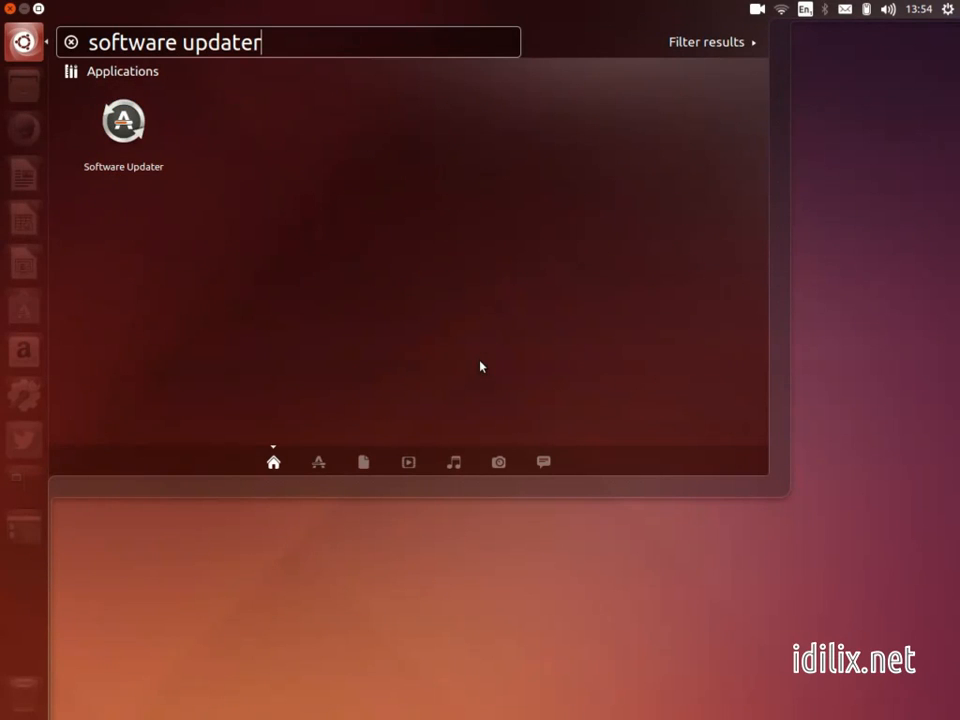
mouse_move(124, 122)
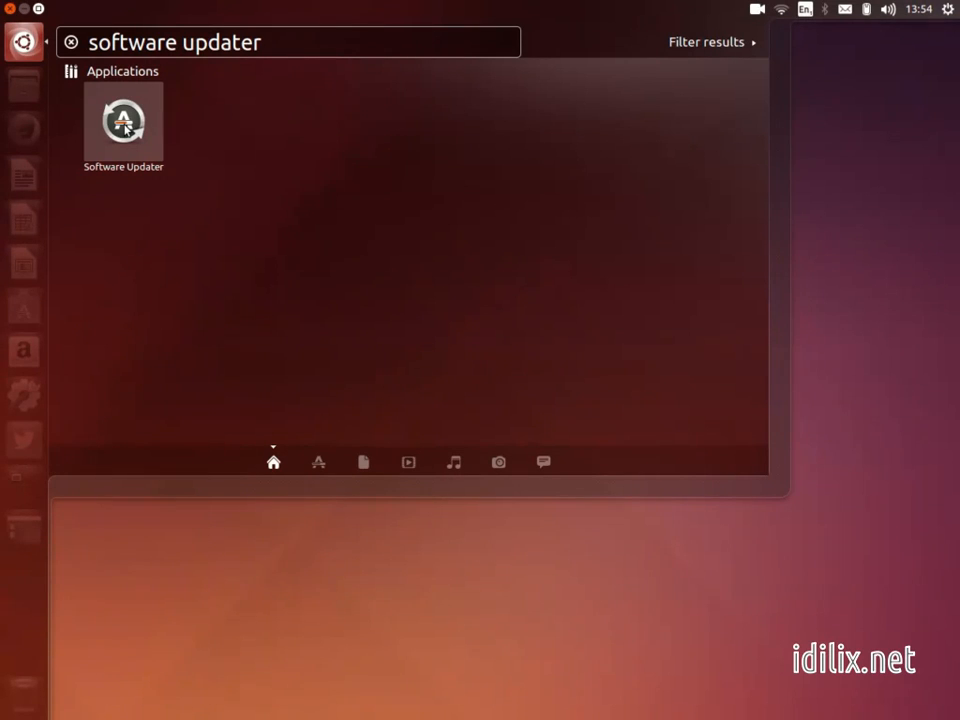
mouse_move(736, 168)
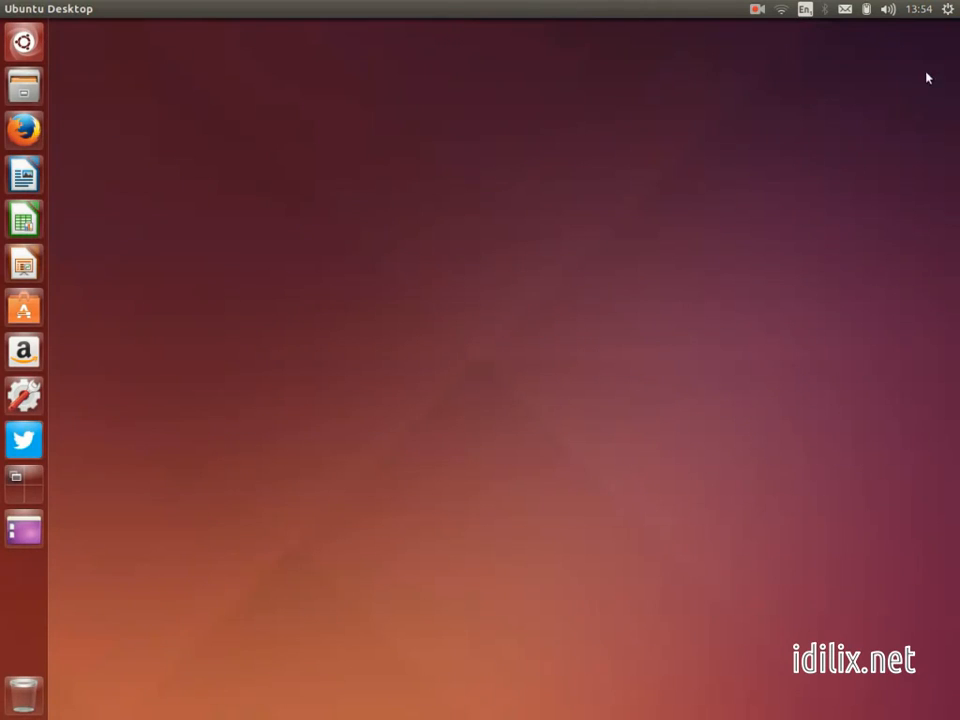
click(948, 8)
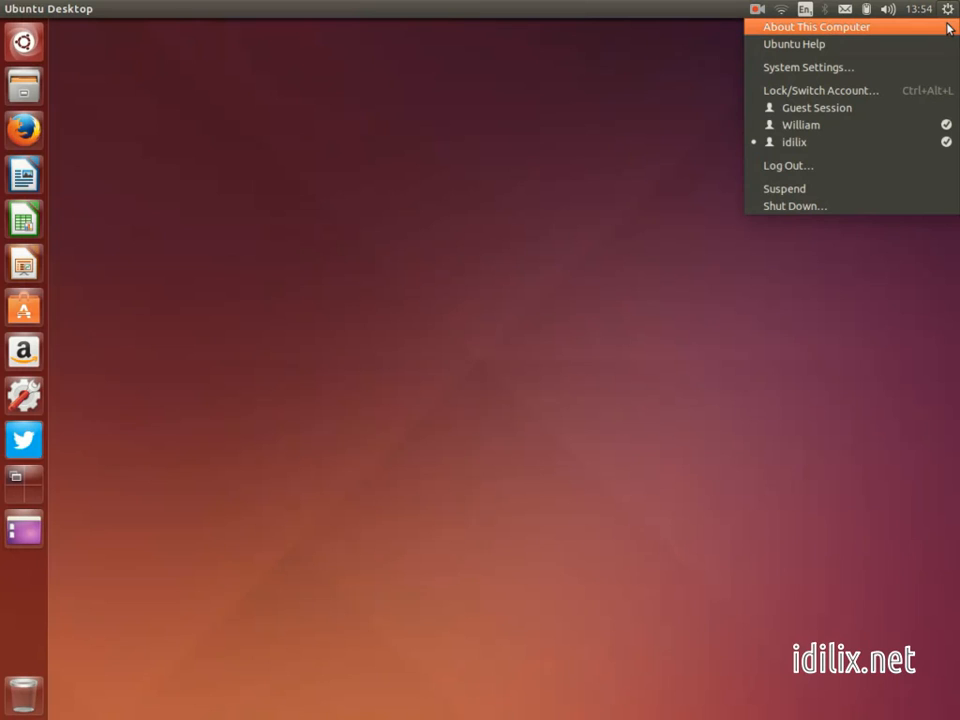
click(948, 8)
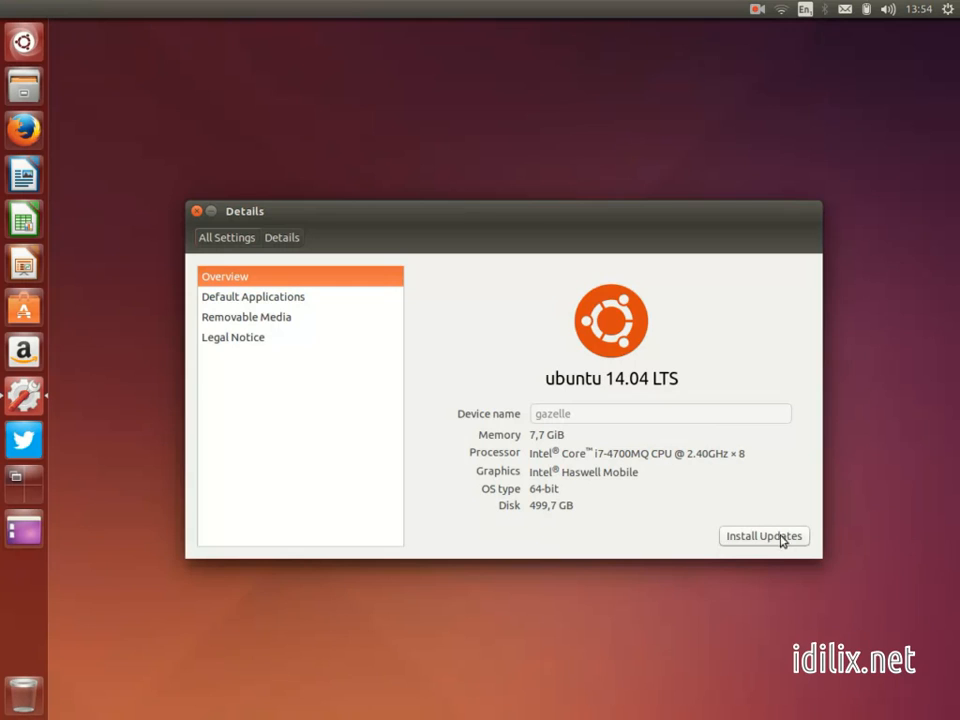
mouse_move(732, 546)
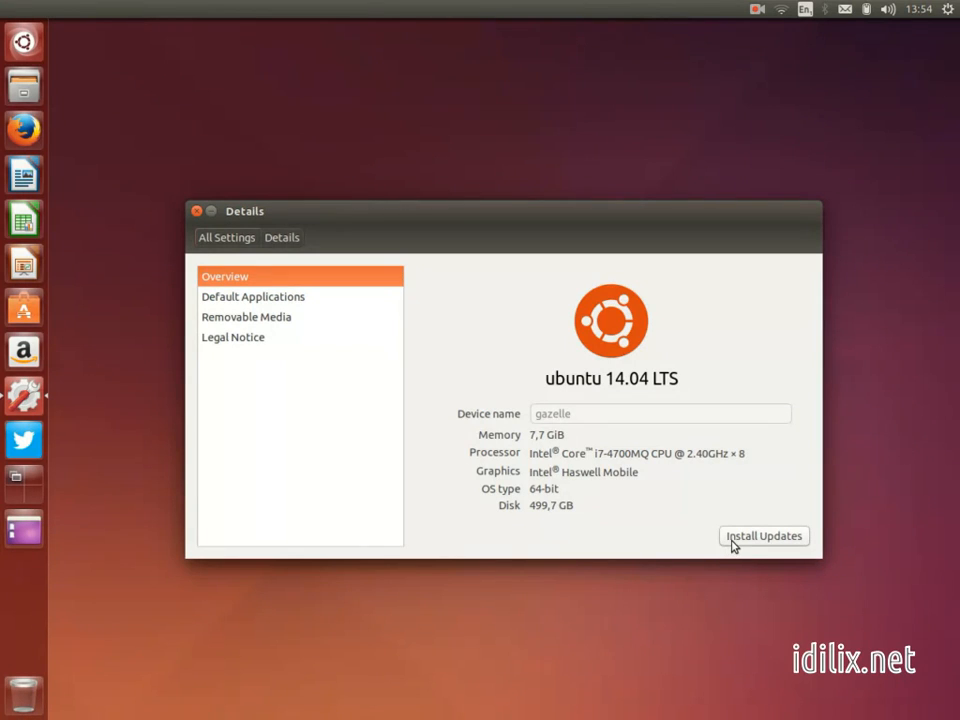
mouse_move(792, 544)
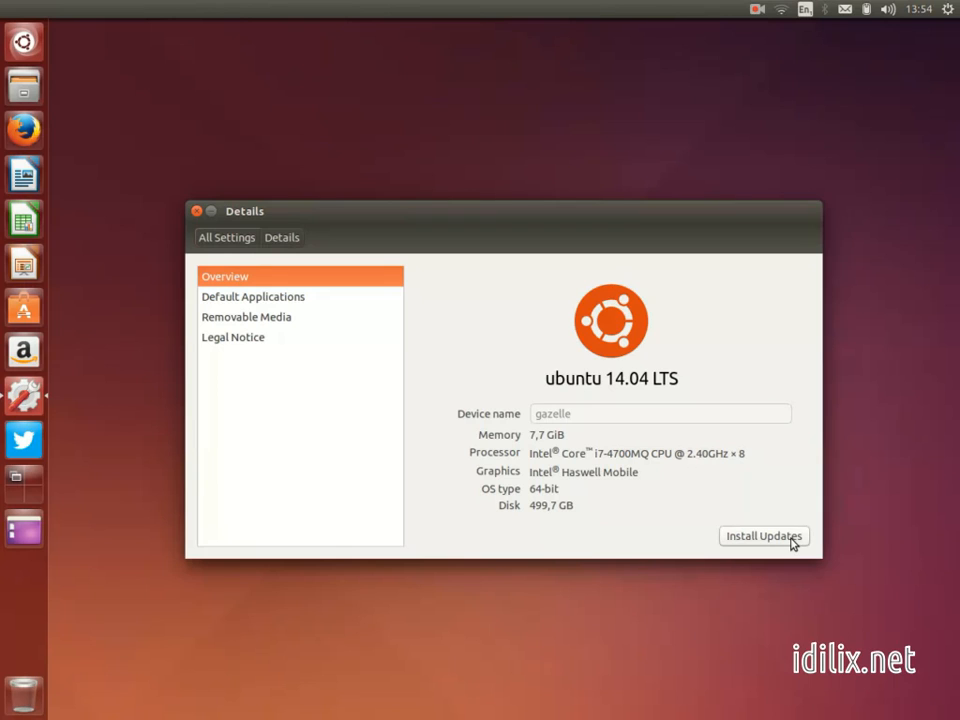
mouse_move(230, 250)
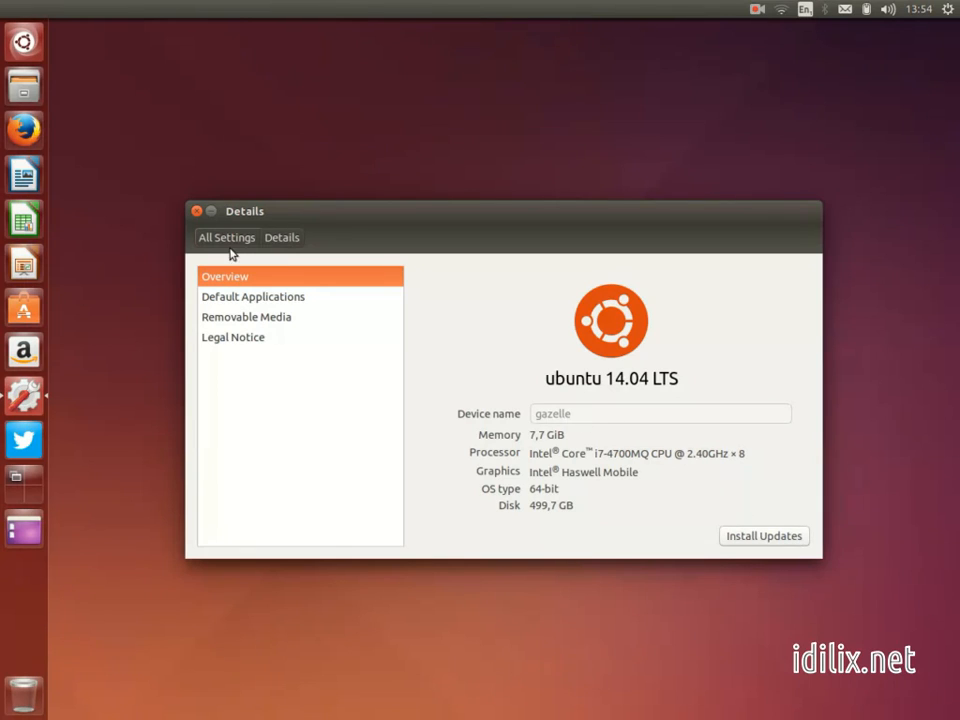
click(228, 236)
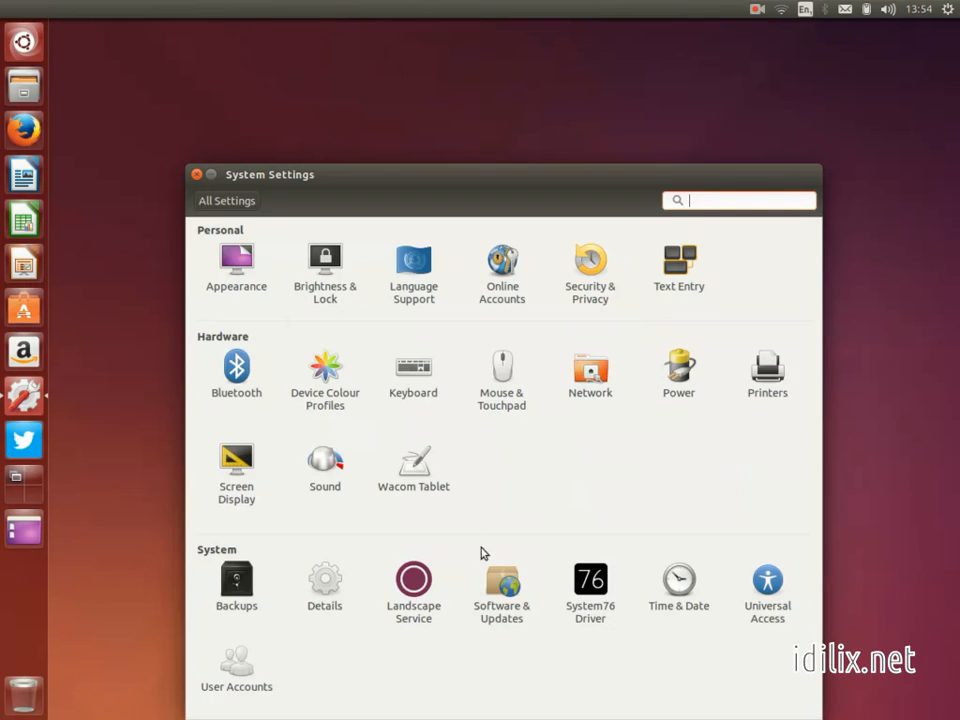
- Launch Software & Updates from the System Settings overview
click(500, 590)
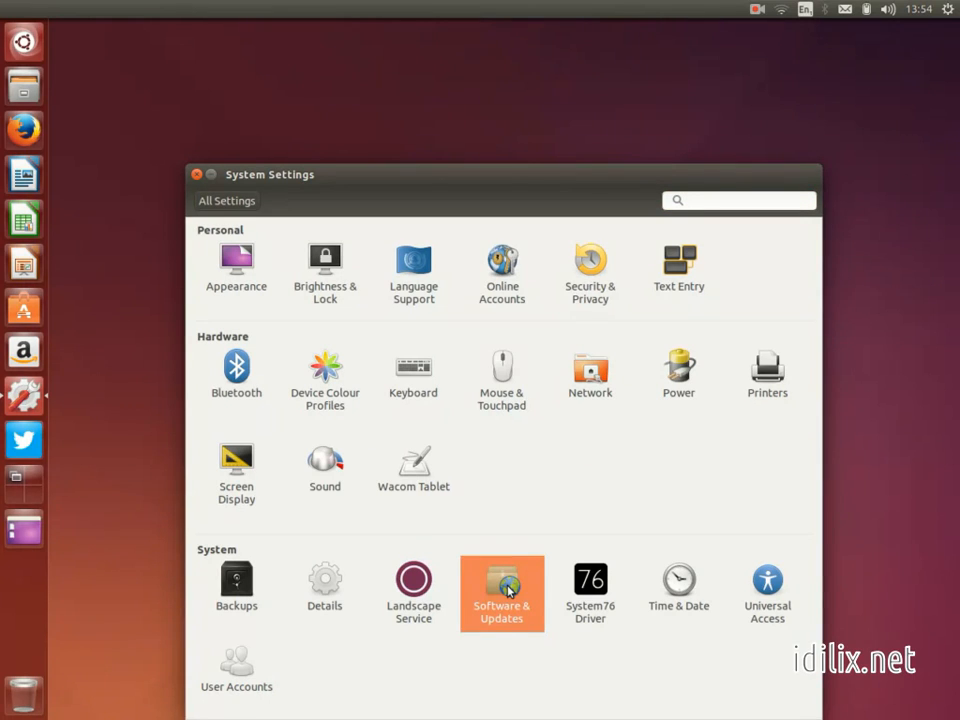
click(500, 584)
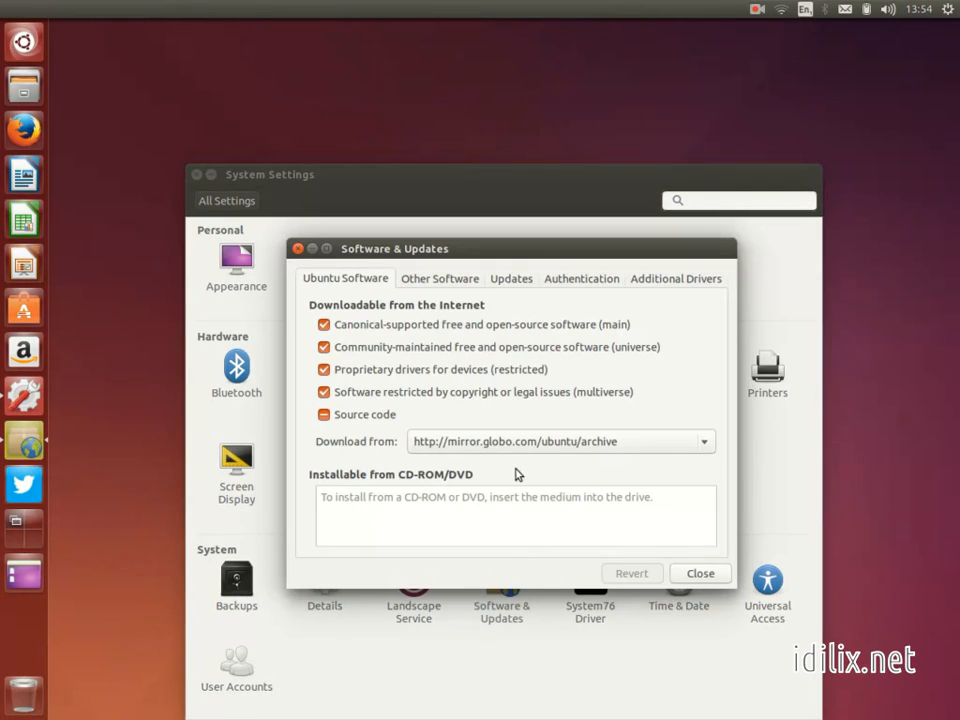
- On Updates, set security updates to install automatically and other updates to display every fortnight
click(512, 278)
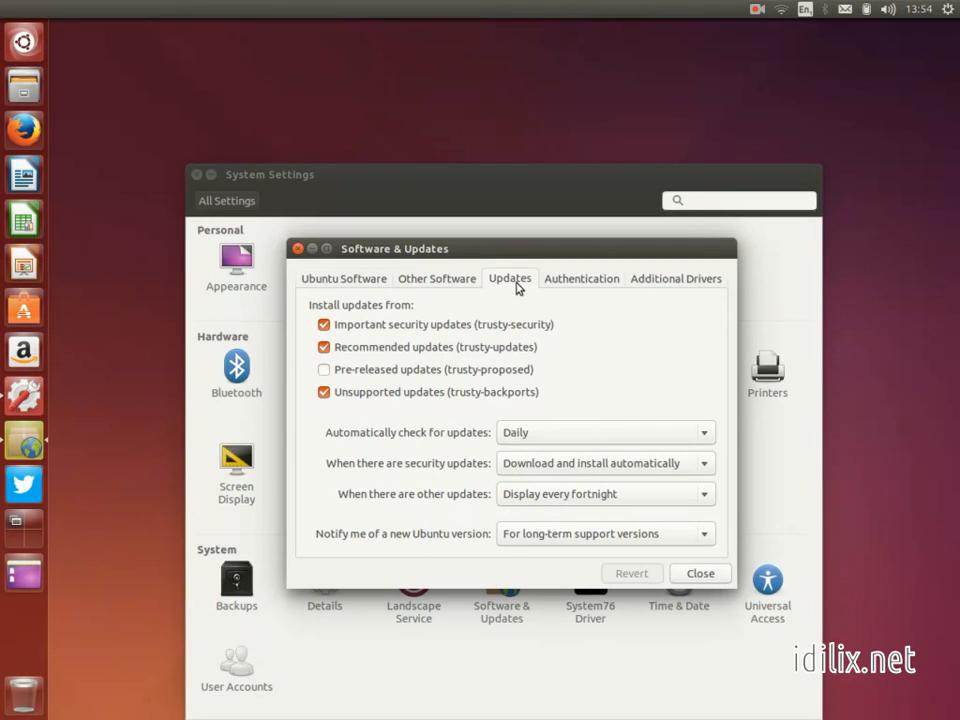
mouse_move(544, 440)
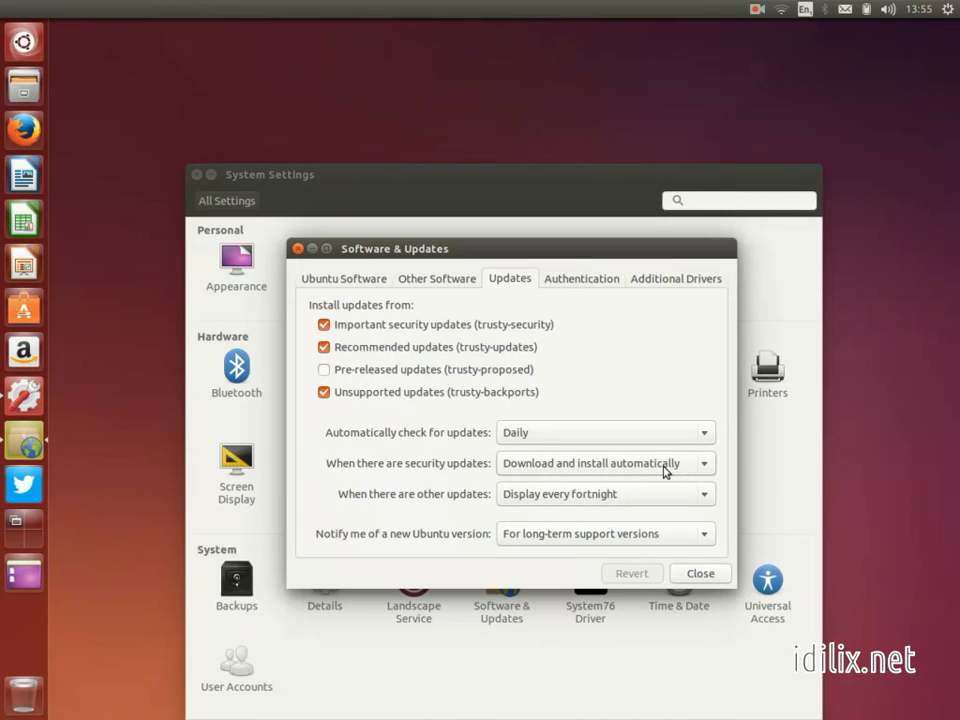
click(604, 464)
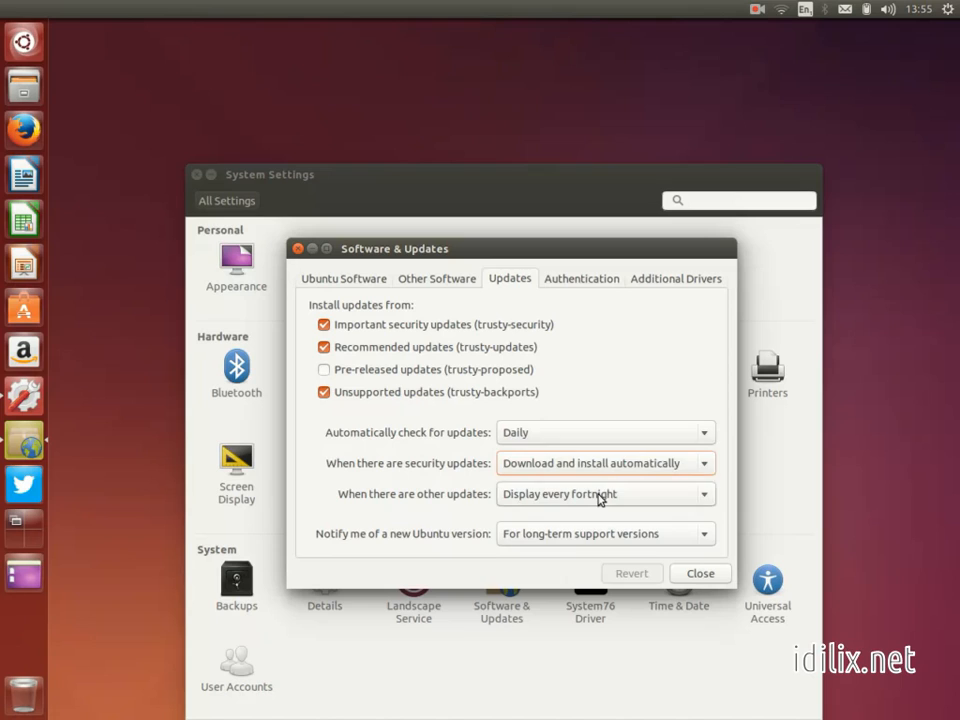
click(604, 494)
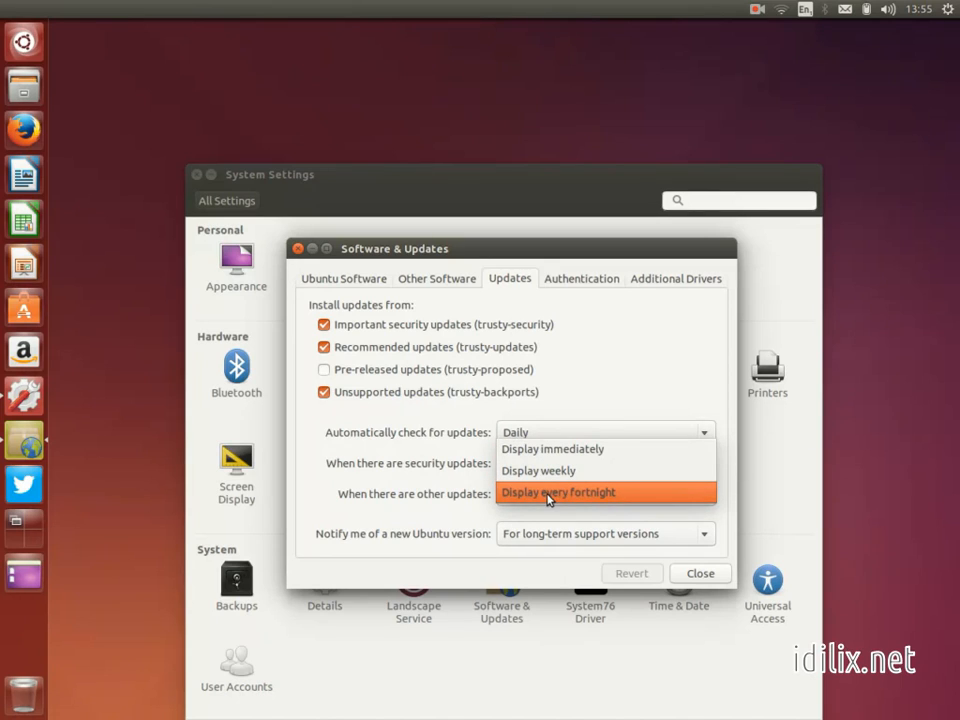
click(556, 492)
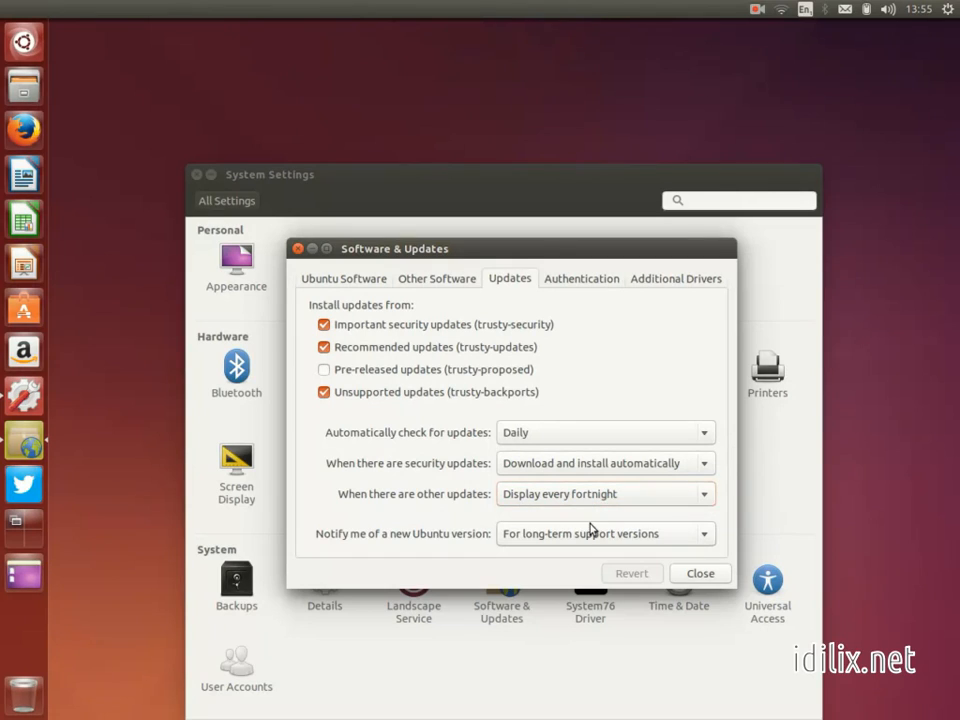
mouse_move(590, 548)
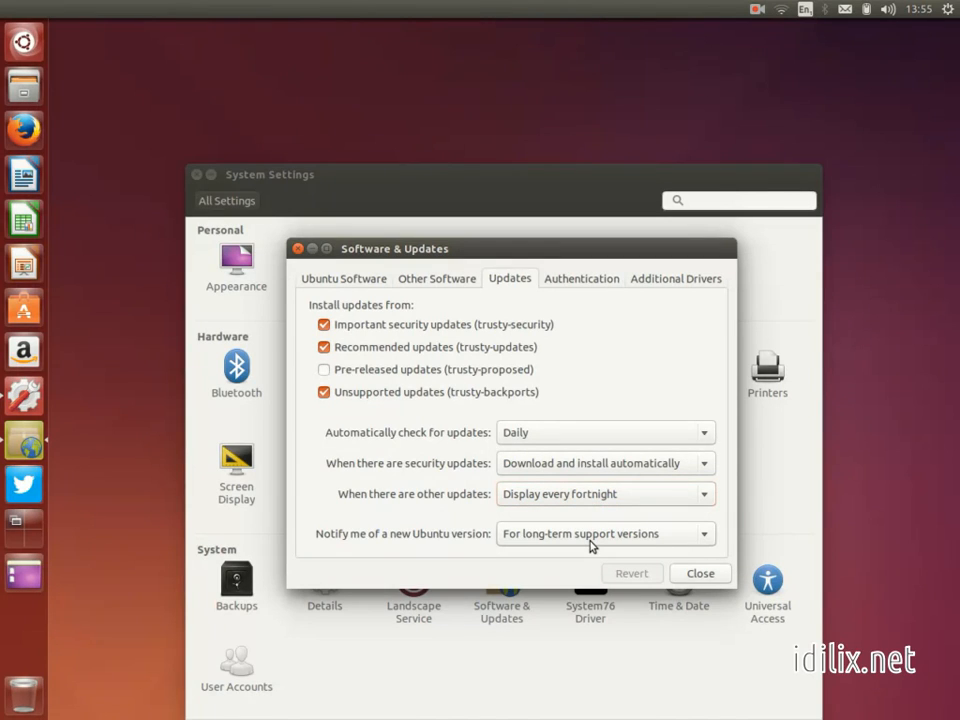
- Set new Ubuntu version notifications to long-term support versions only, then return to Ubuntu Software
click(604, 532)
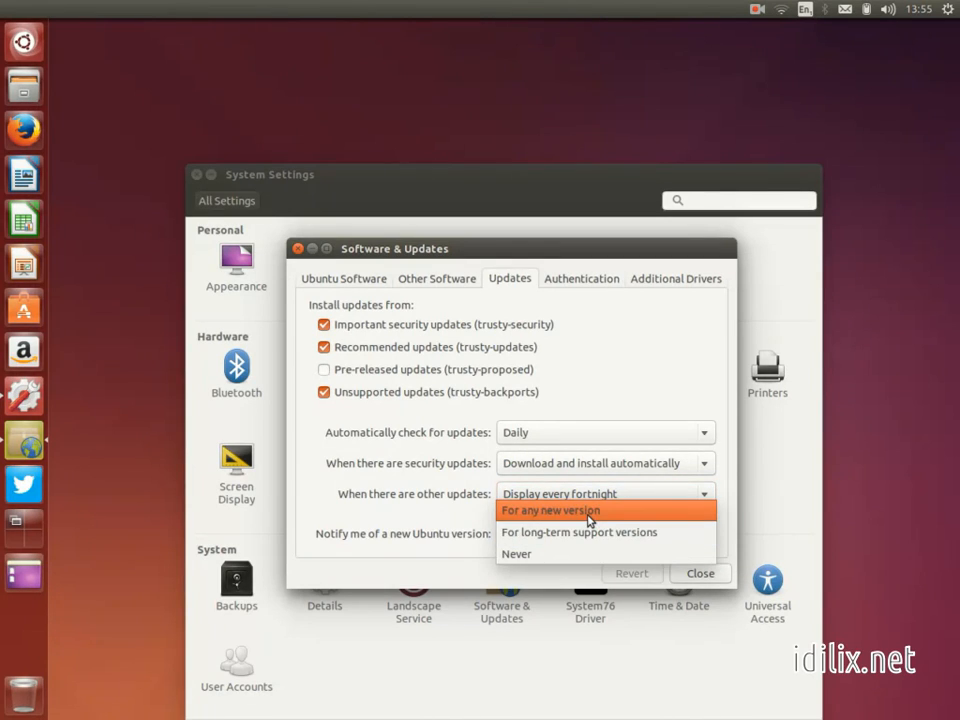
mouse_move(588, 532)
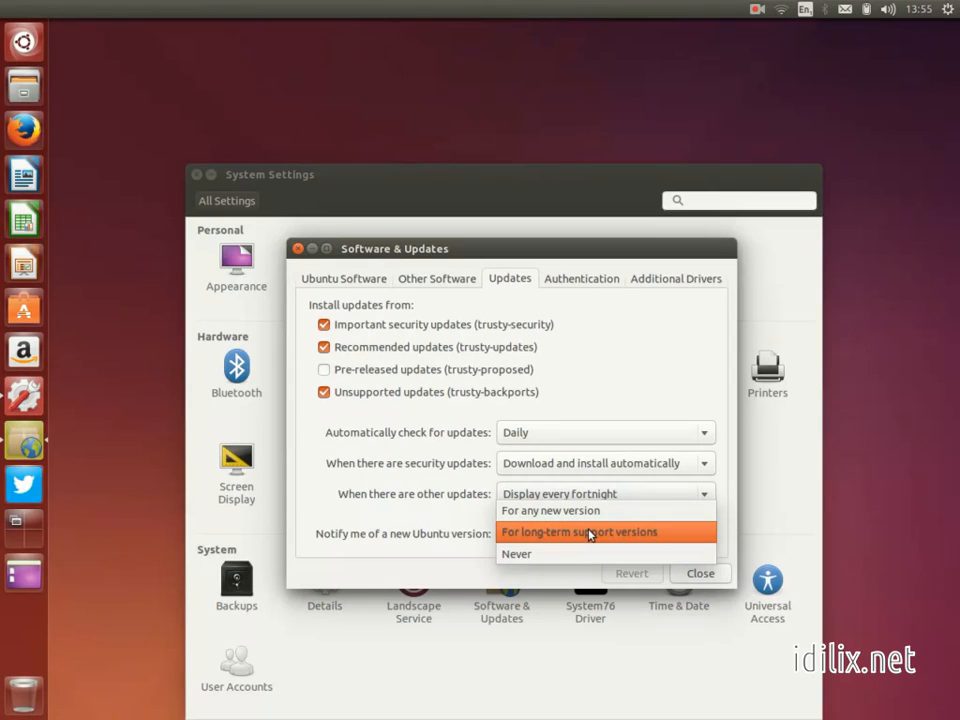
click(578, 532)
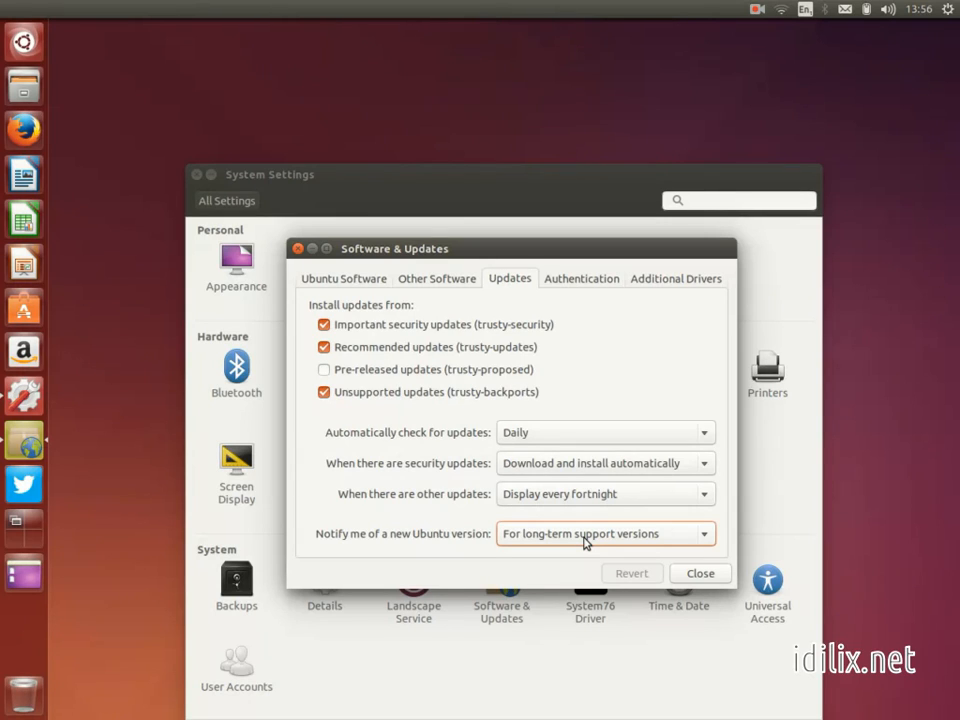
mouse_move(520, 432)
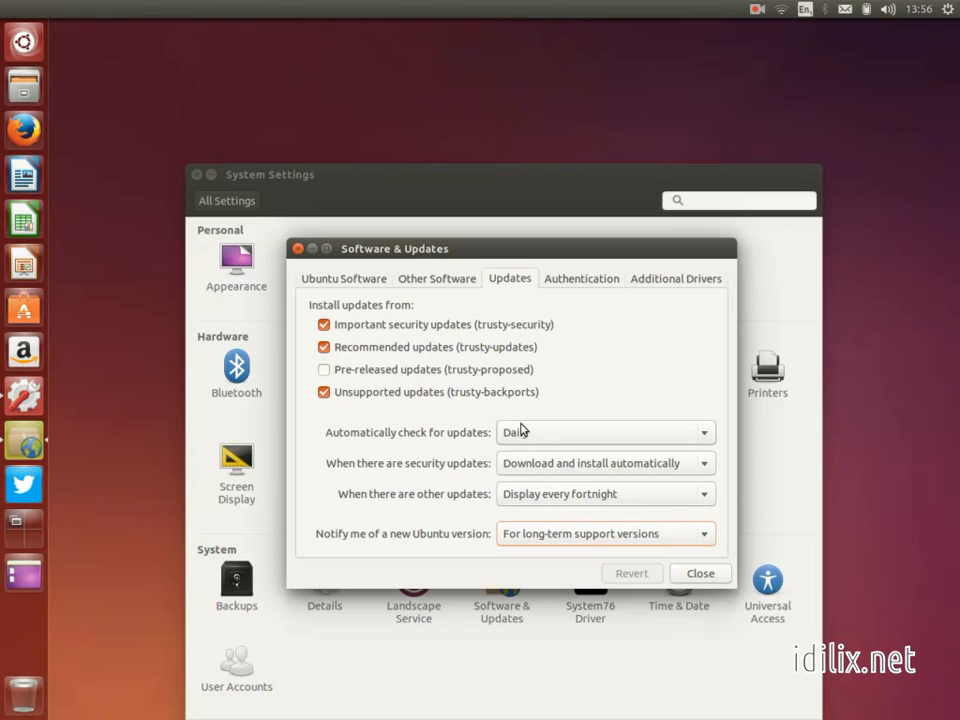
click(344, 278)
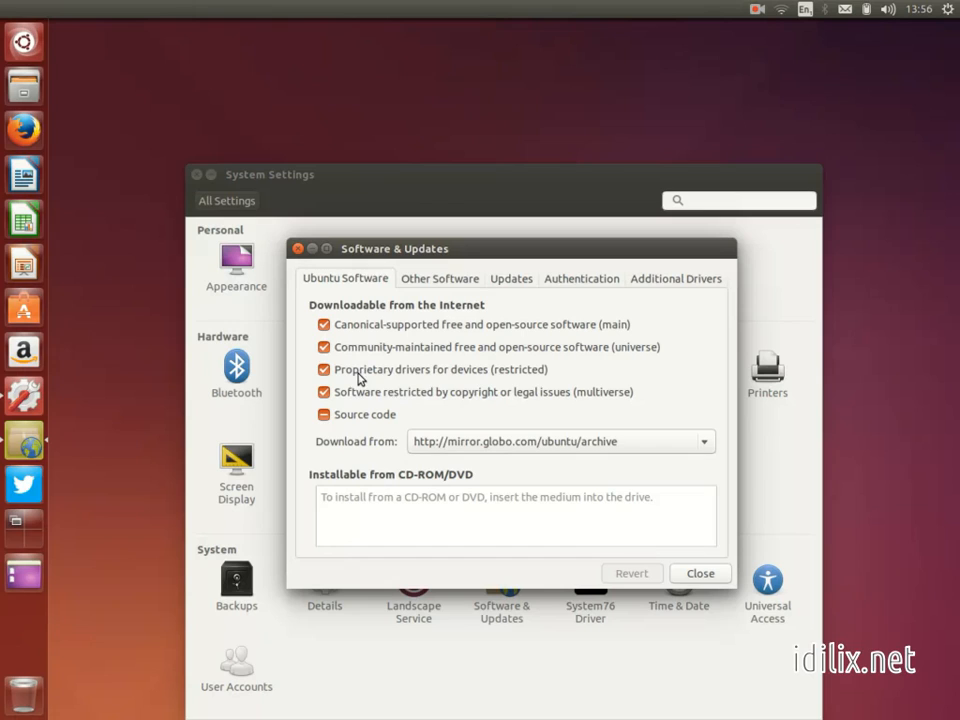
mouse_move(518, 396)
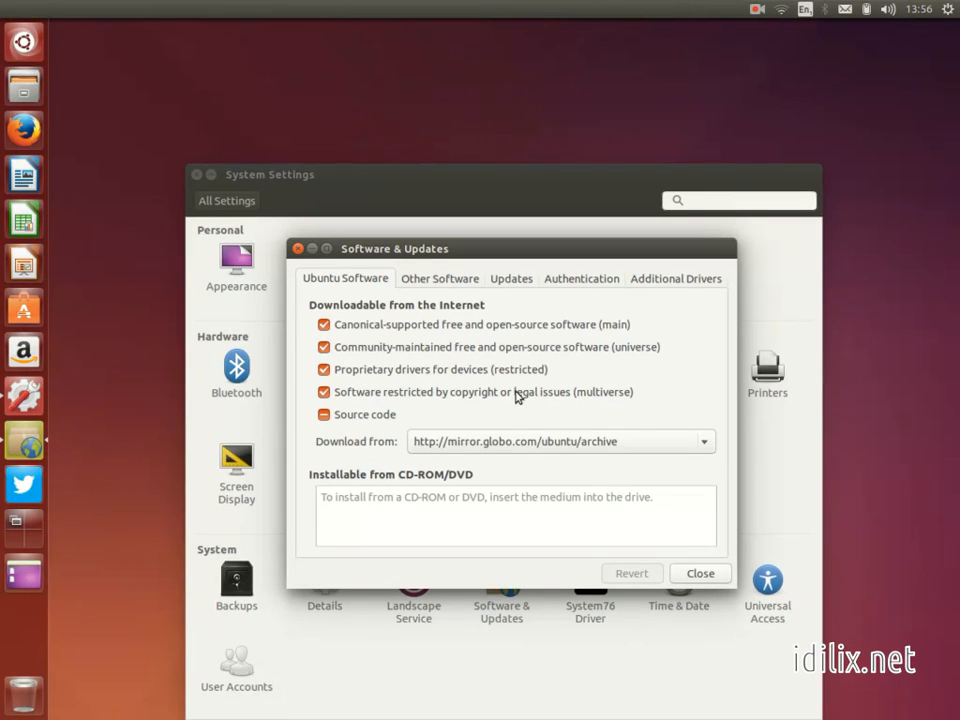
mouse_move(406, 384)
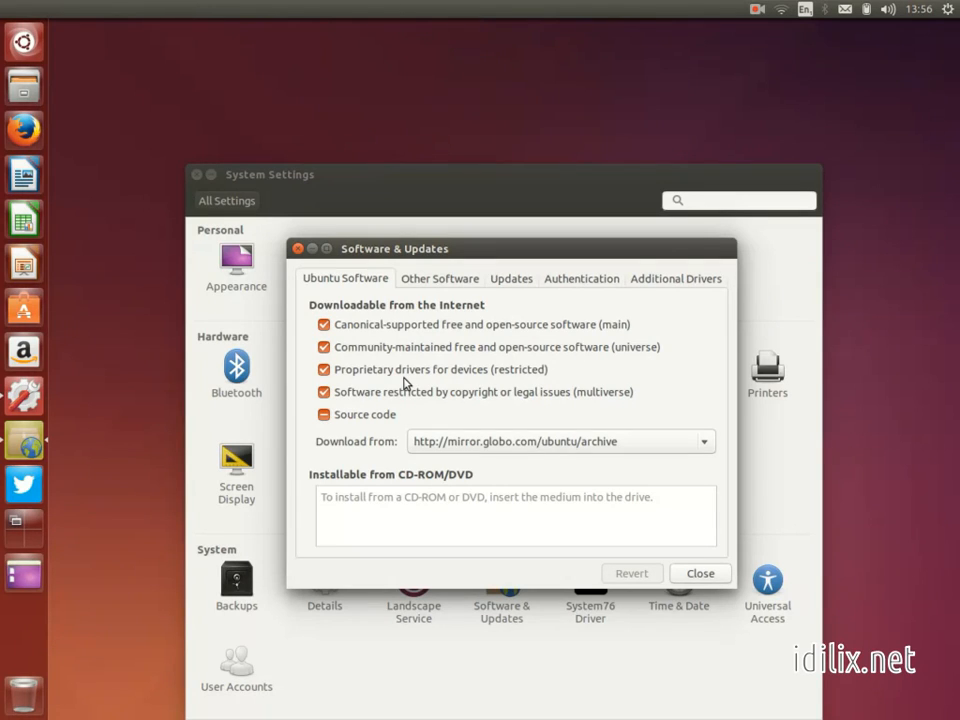
mouse_move(630, 506)
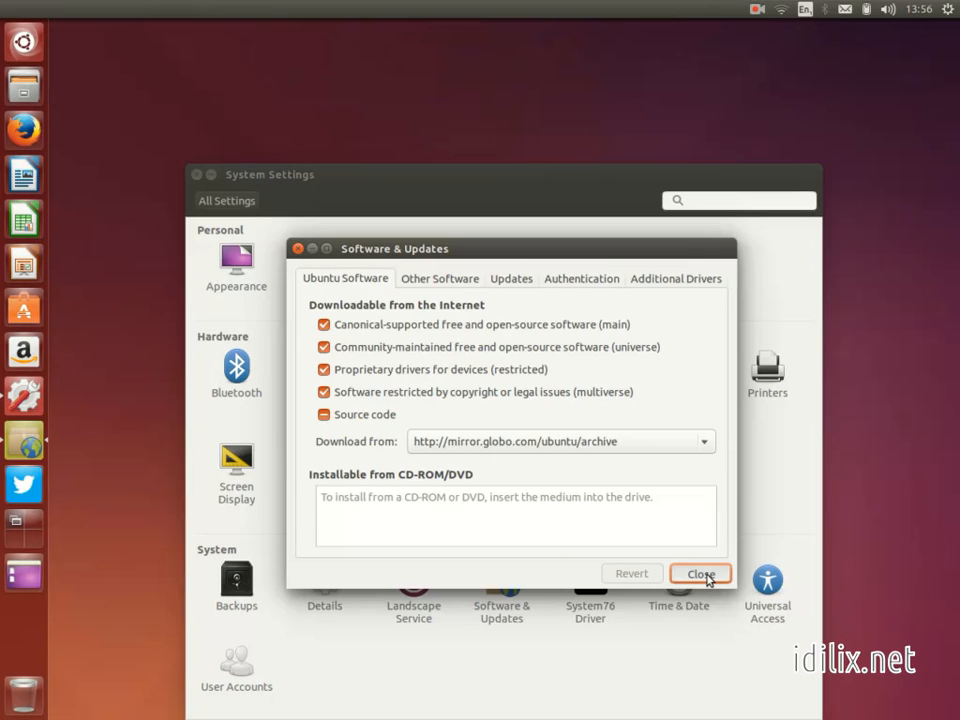
- Close Software & Updates and then System Settings, leaving the desktop showing
click(700, 572)
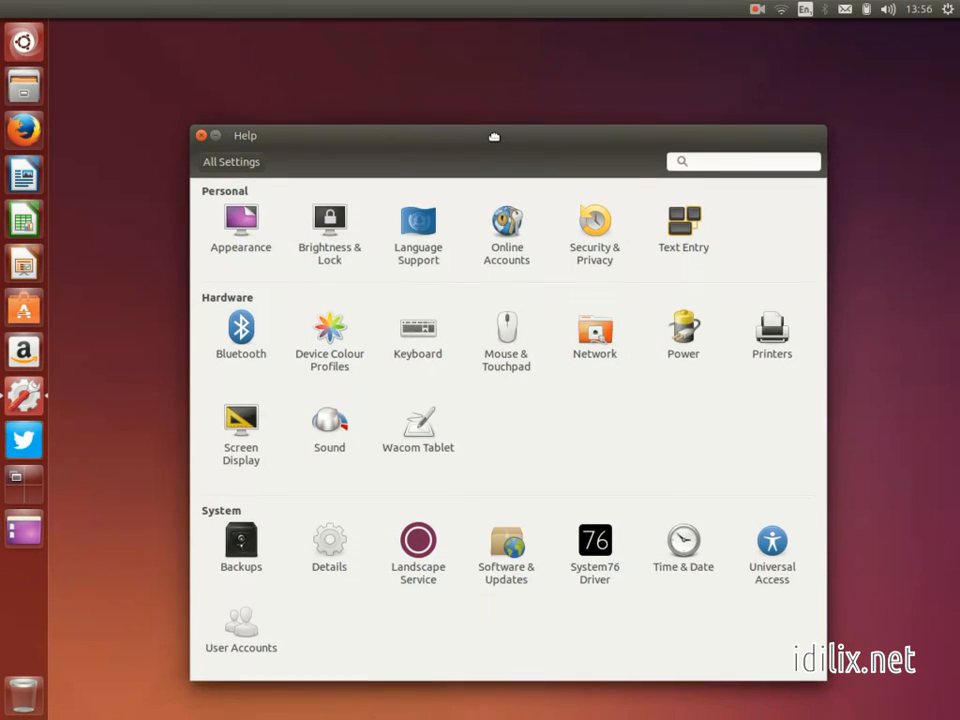
click(504, 516)
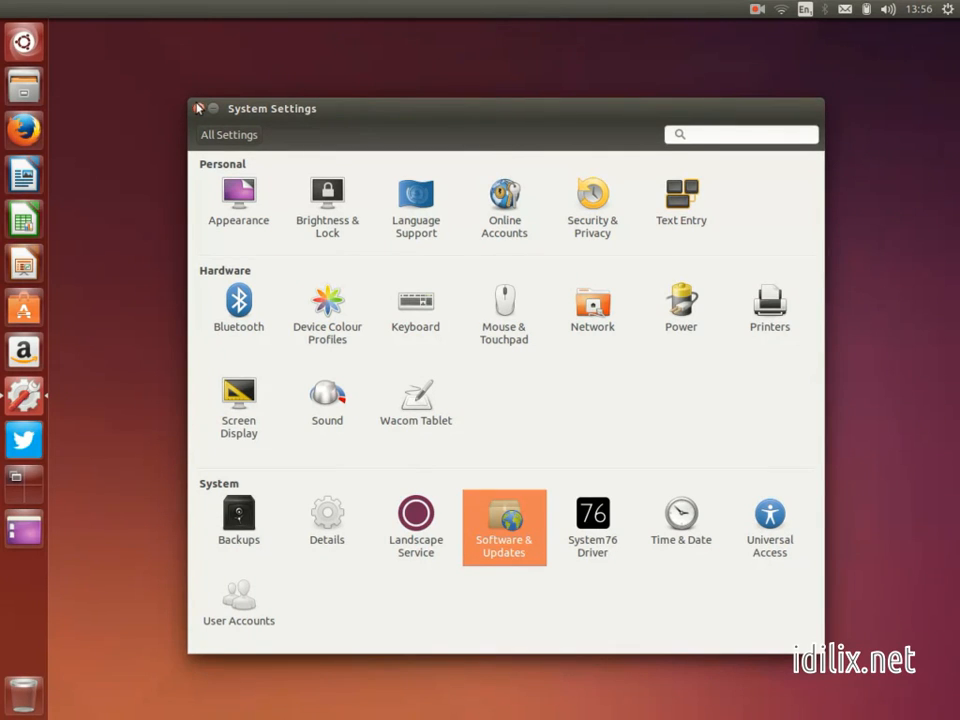
click(200, 108)
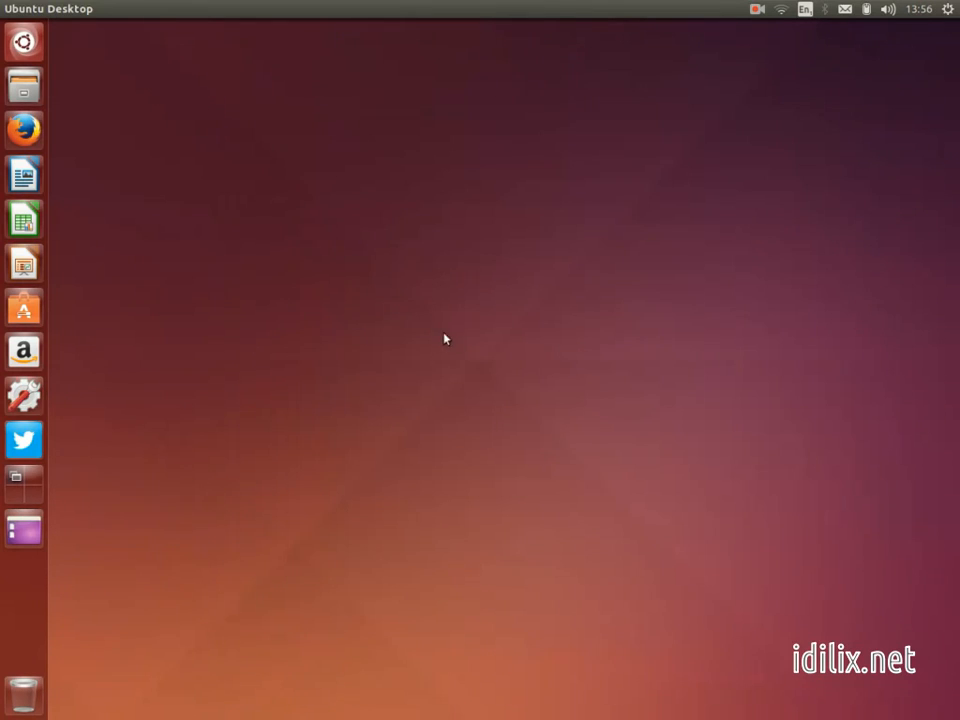
mouse_move(480, 368)
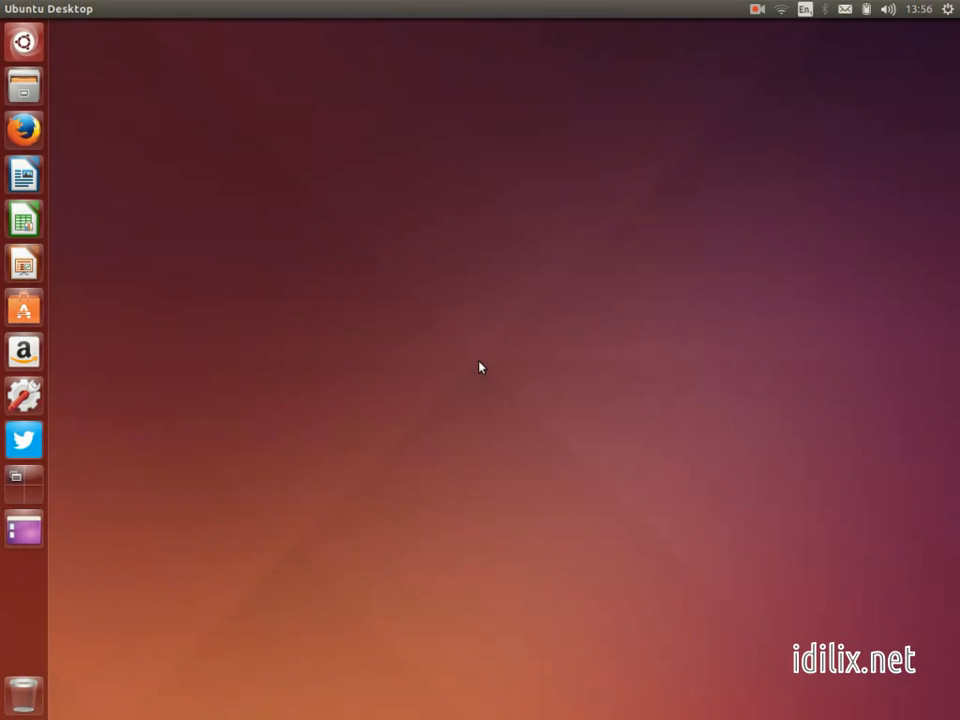